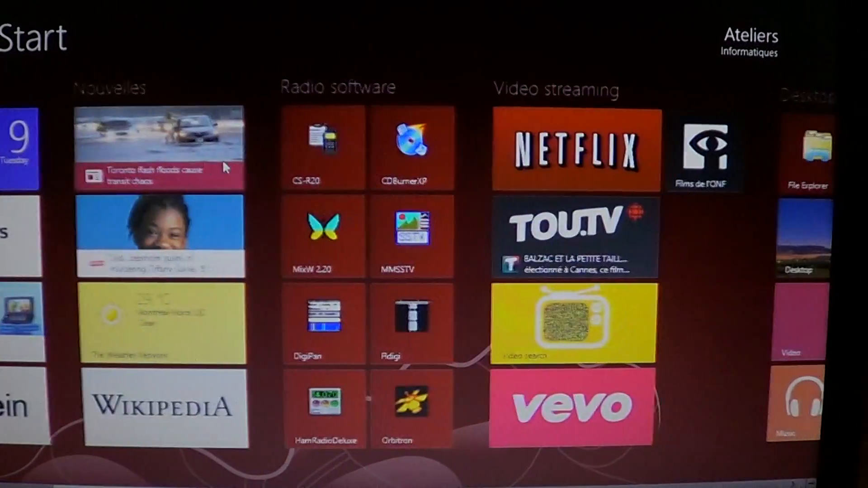
# - Scroll the Start screen right to reveal the Desktop and files tile group
pyautogui.hscroll(3)
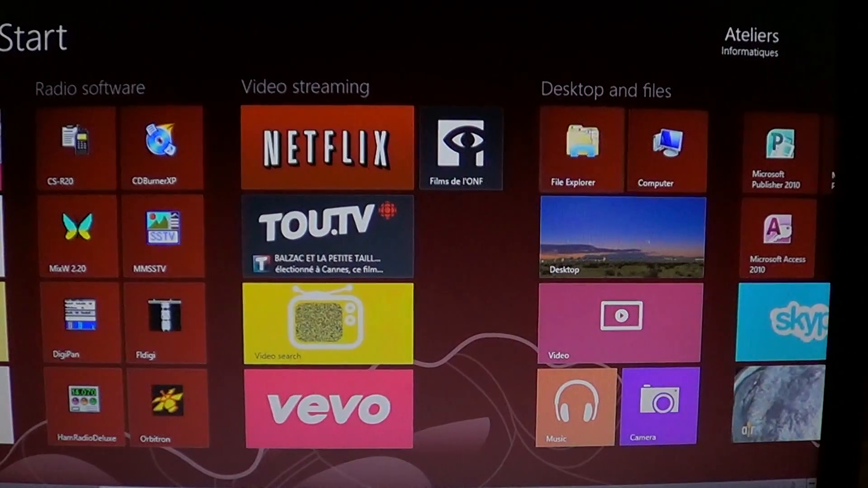
# - Launch File Explorer from its tile and open the Pictures library
pyautogui.click(580, 148)
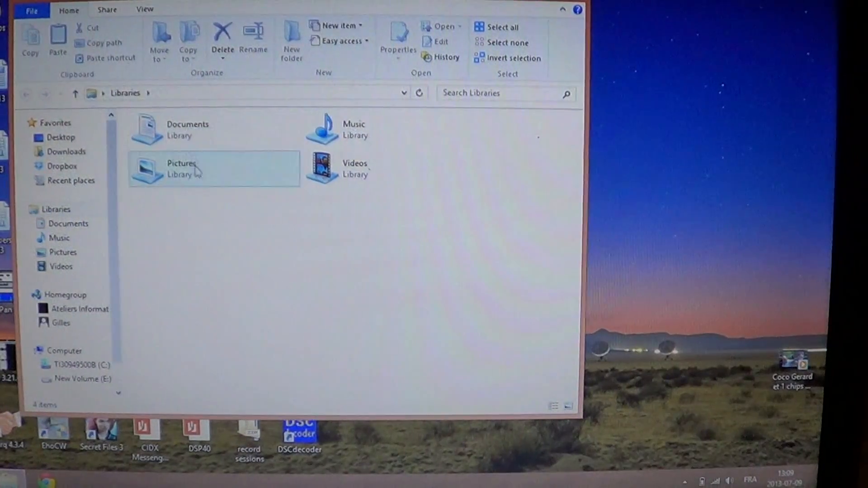
pyautogui.doubleClick(182, 169)
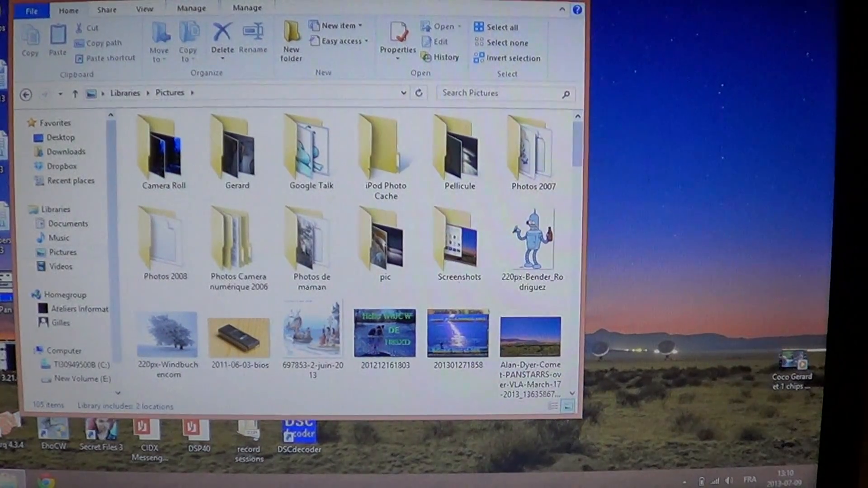
pyautogui.click(562, 9)
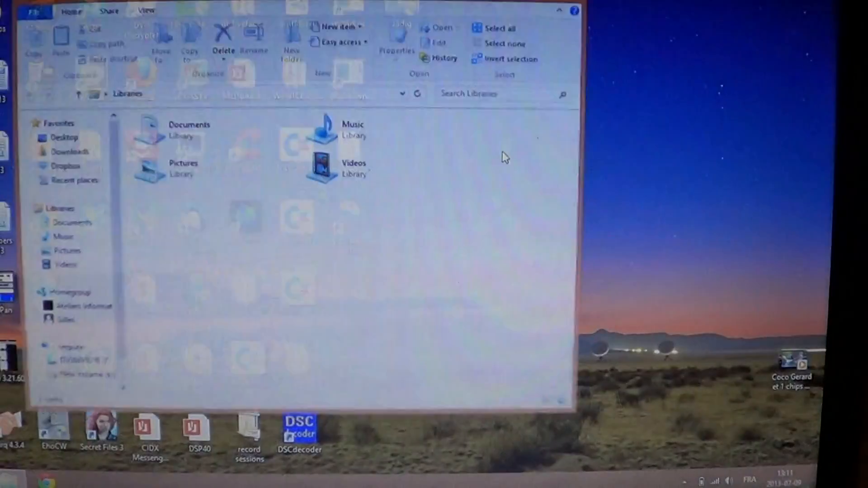
# - Go to Pictures and open the Screenshots folder holding Screenshot (1) and (2)
pyautogui.click(352, 130)
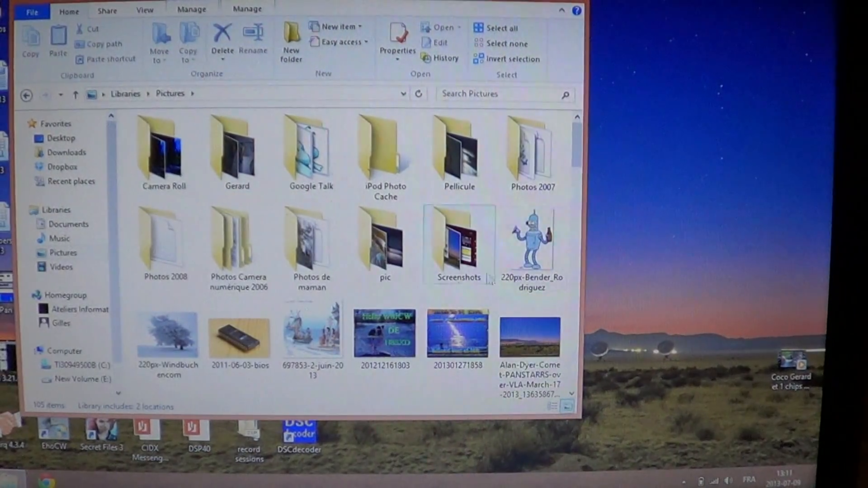
pyautogui.doubleClick(458, 242)
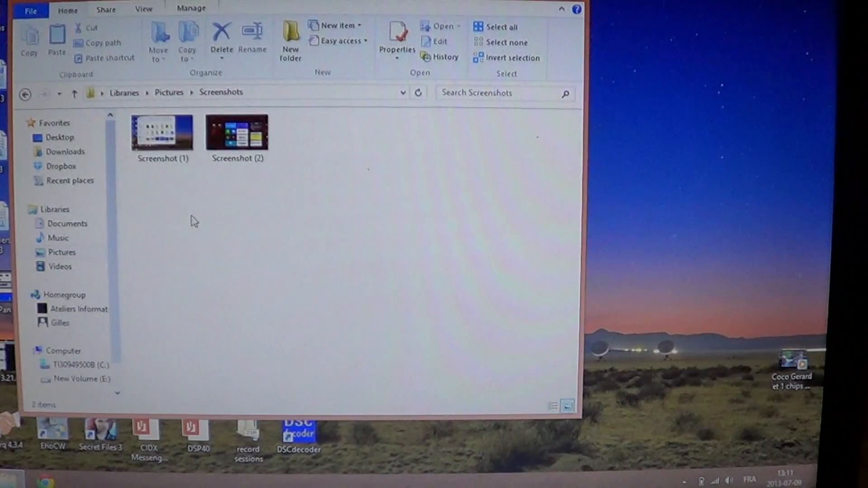
# - Select Screenshot (2), then scroll the Start screen to the Video streaming and Desktop groups
pyautogui.click(237, 133)
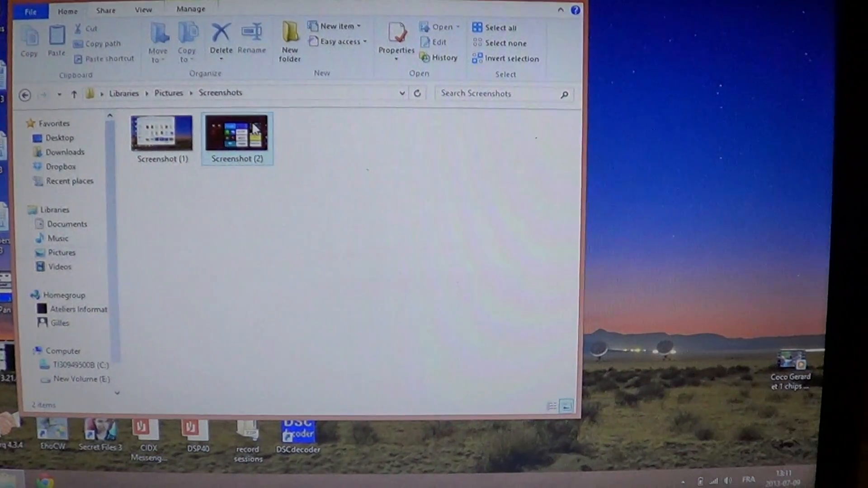
pyautogui.moveTo(255, 130)
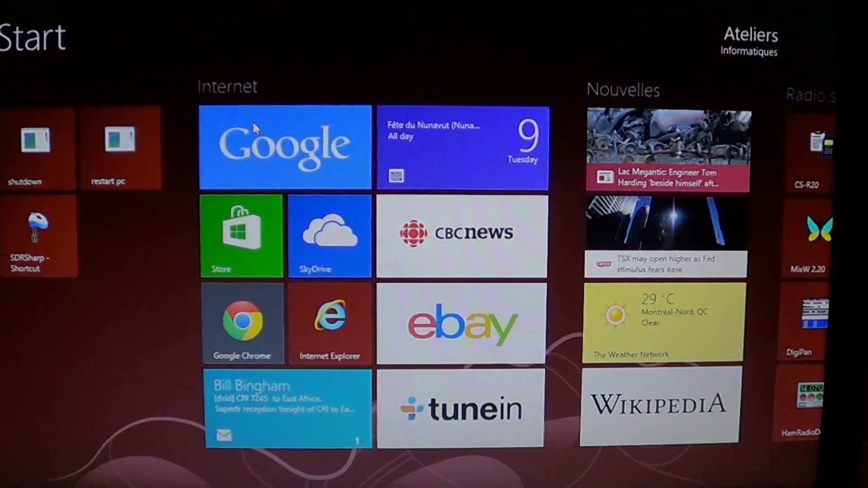
pyautogui.hscroll(3)
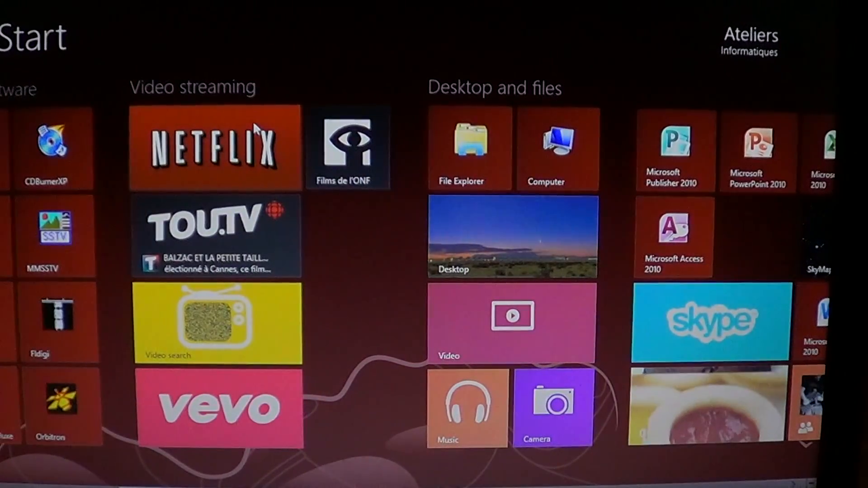